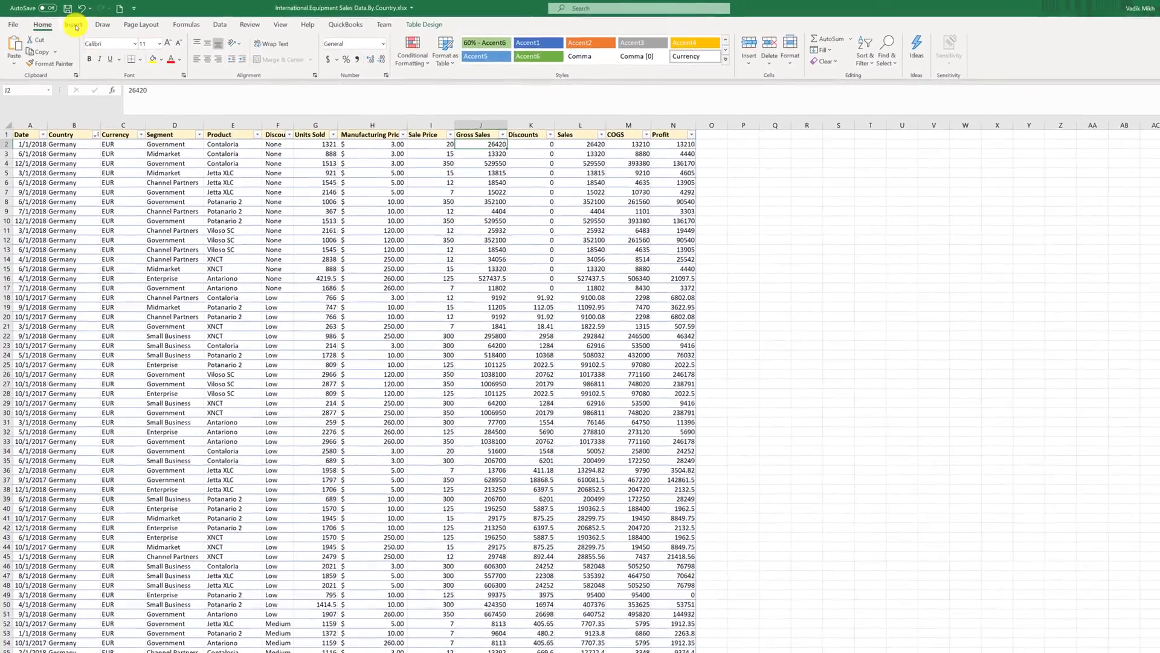
Show the Insert ribbon options for charts, pictures and other content in the sales workbook.
left_click(88, 24)
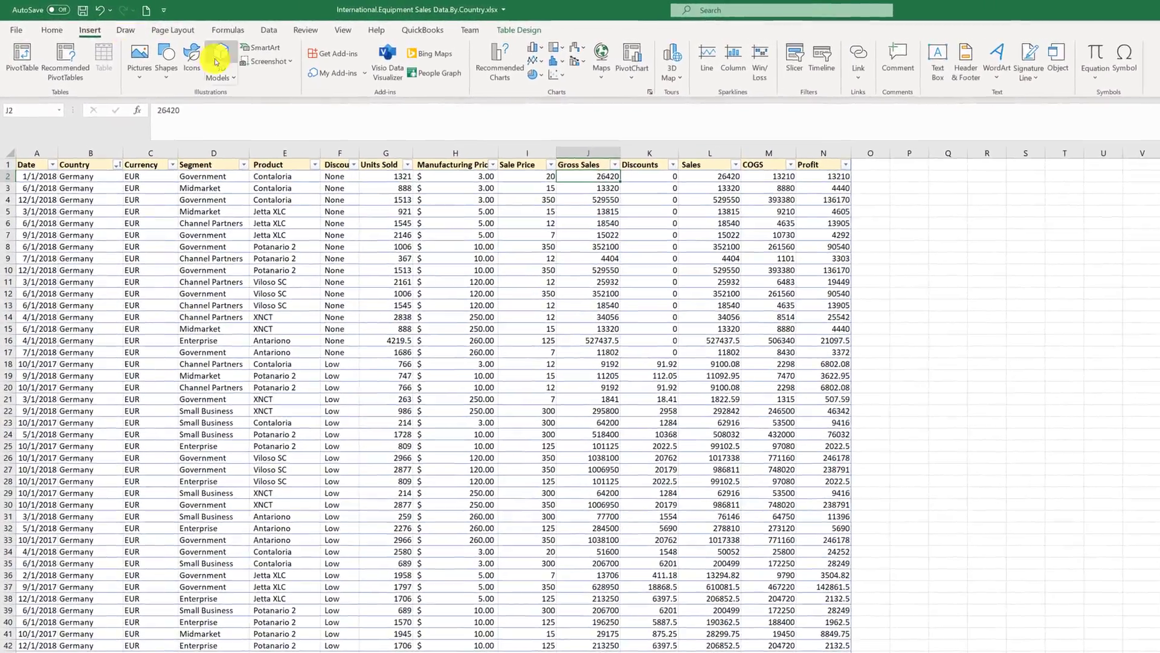
mouse_move(657, 61)
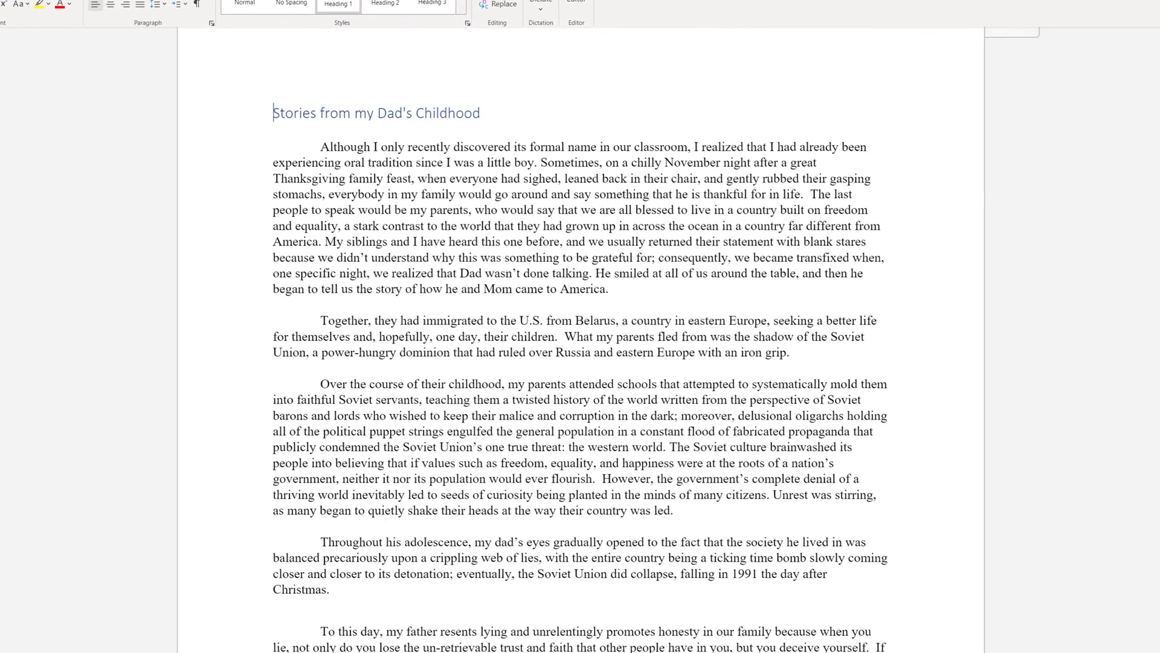
scroll("down", 3)
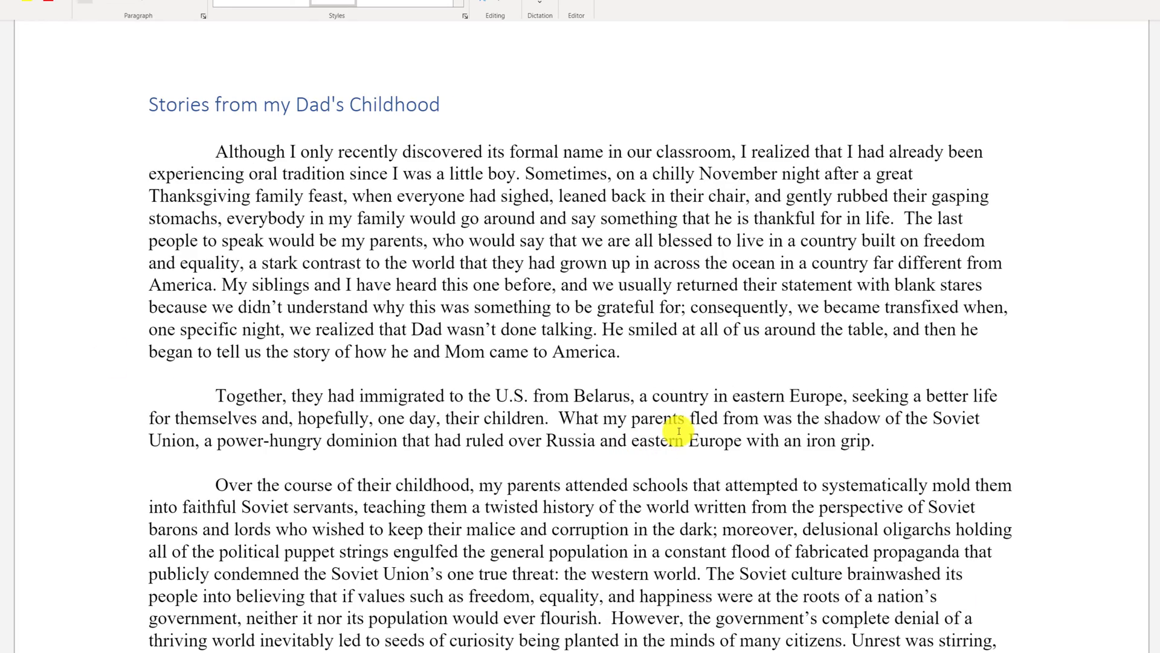
scroll("down", 3)
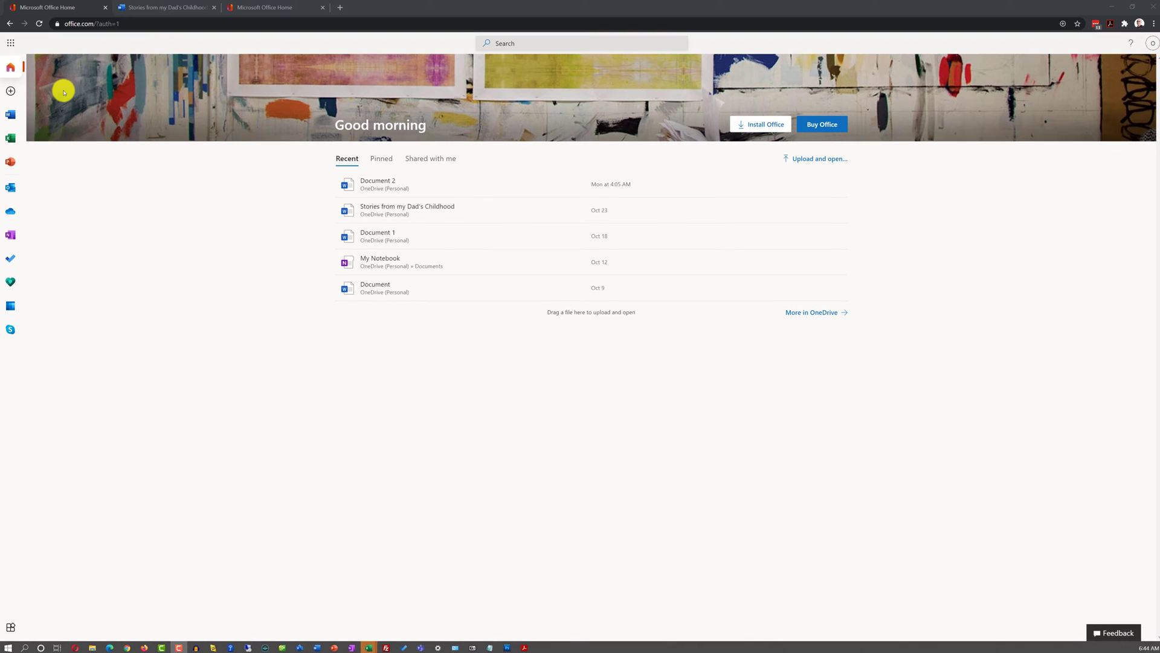
left_click(11, 90)
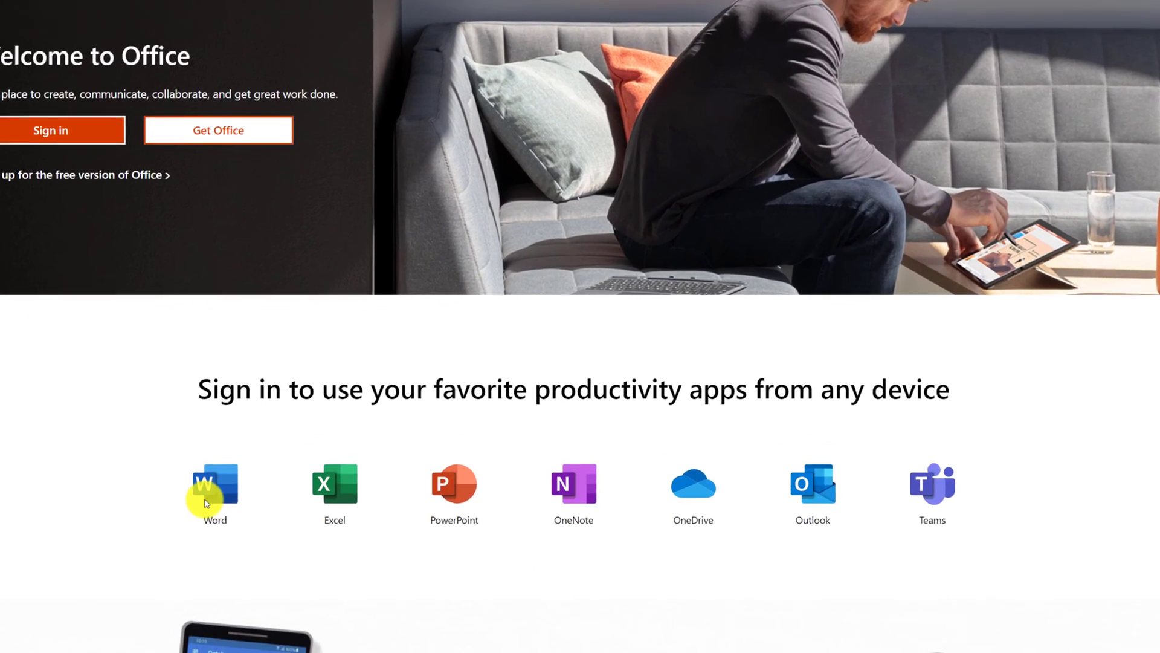
scroll("down", 3)
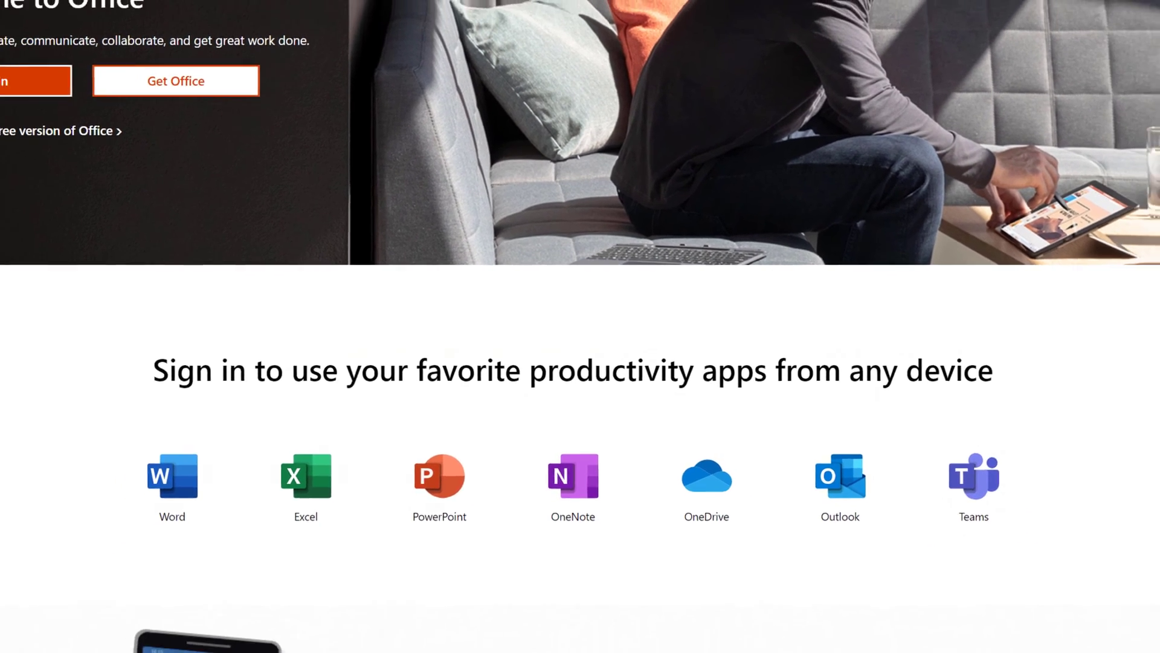
scroll("down", 3)
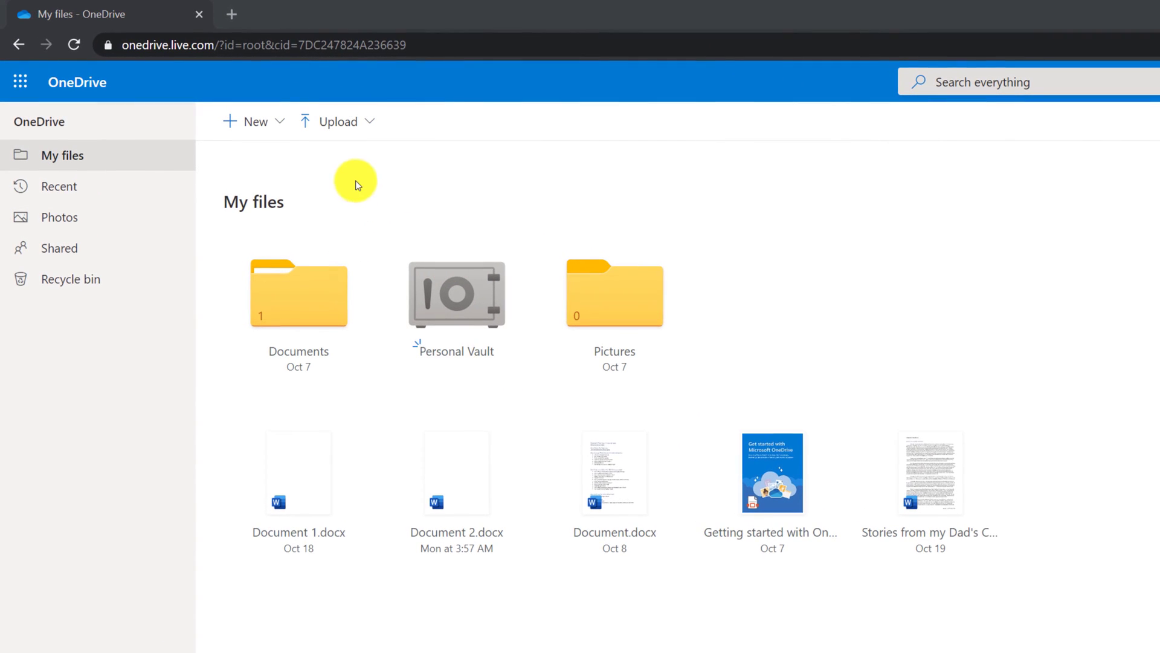
mouse_move(255, 121)
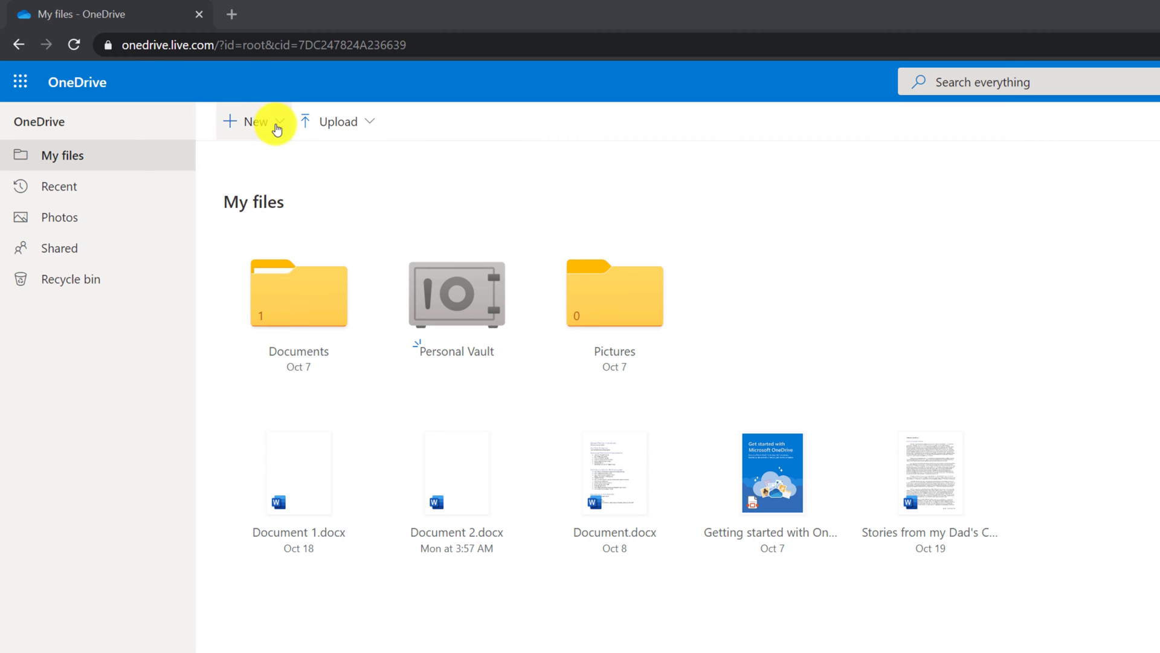
left_click(254, 121)
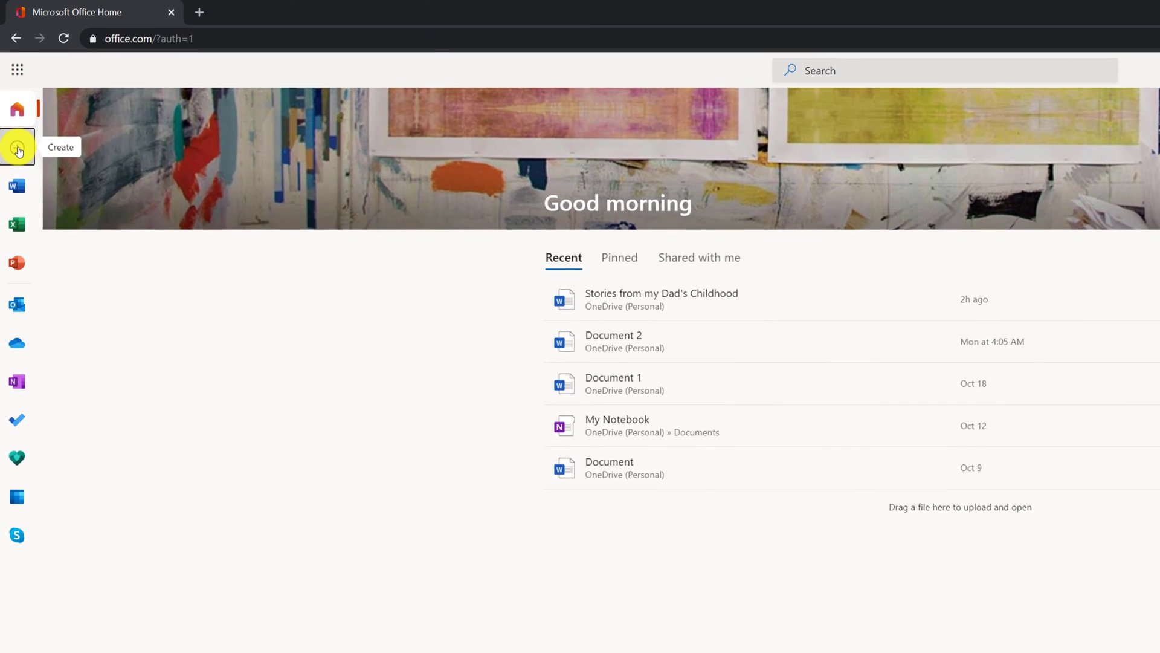
Create a blank Word document from the Office.com Create bar and show its Insert options.
left_click(18, 146)
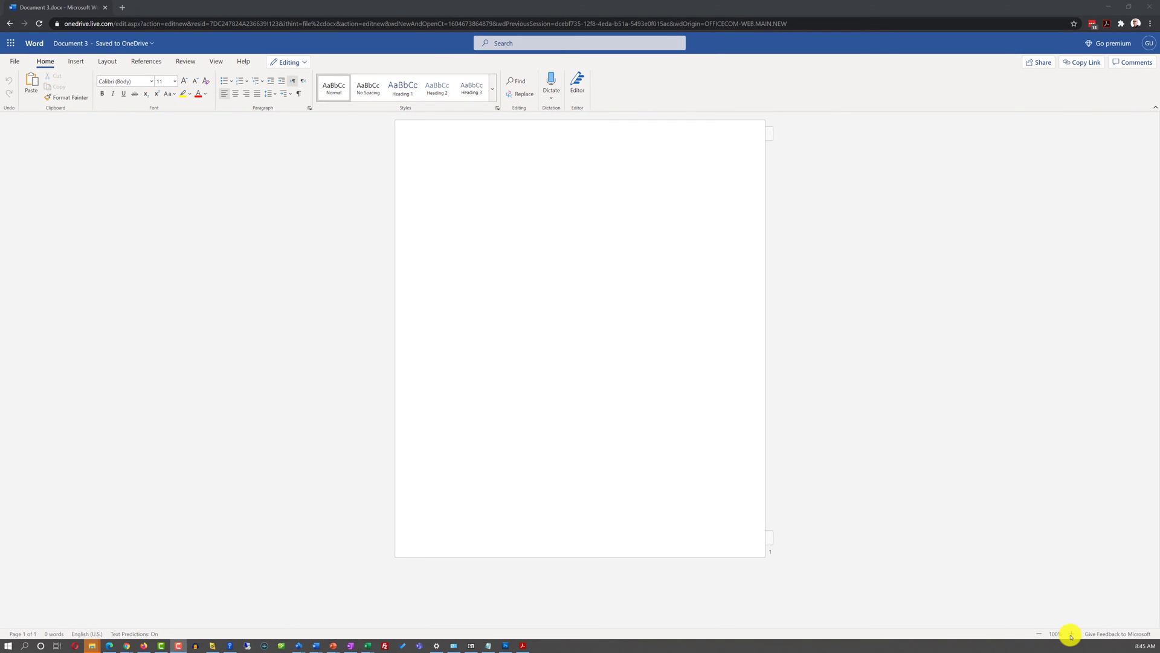
left_click(216, 62)
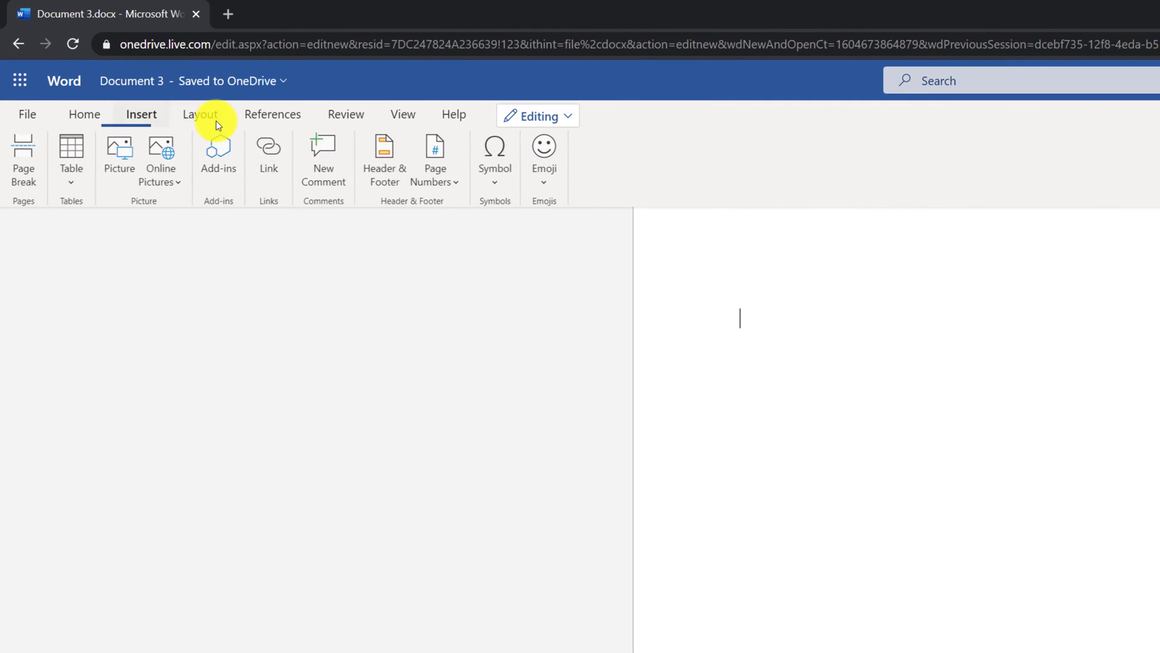
left_click(272, 115)
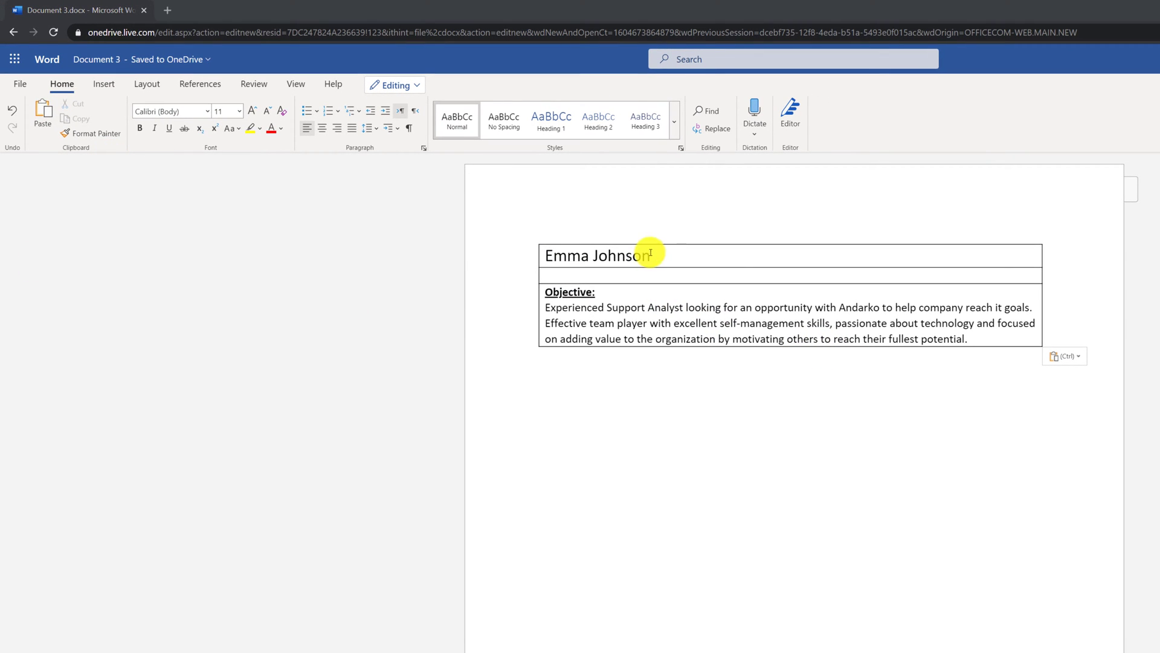
Add table space beside the Objective for the portrait photo in the résumé table.
left_click(779, 255)
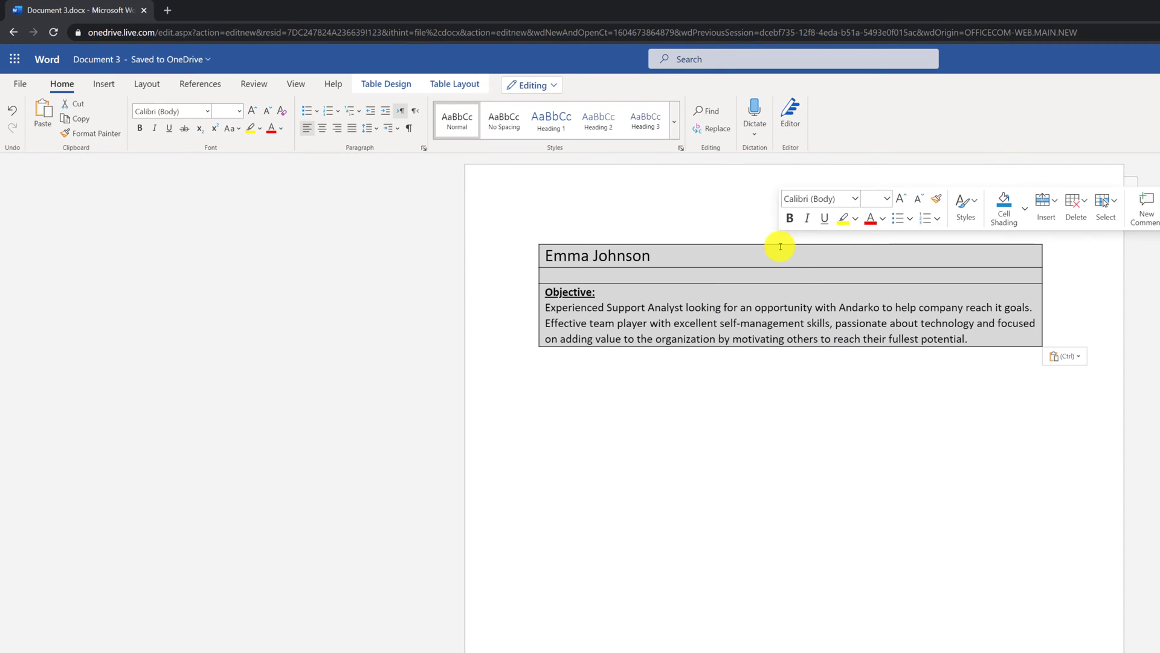
mouse_move(819, 274)
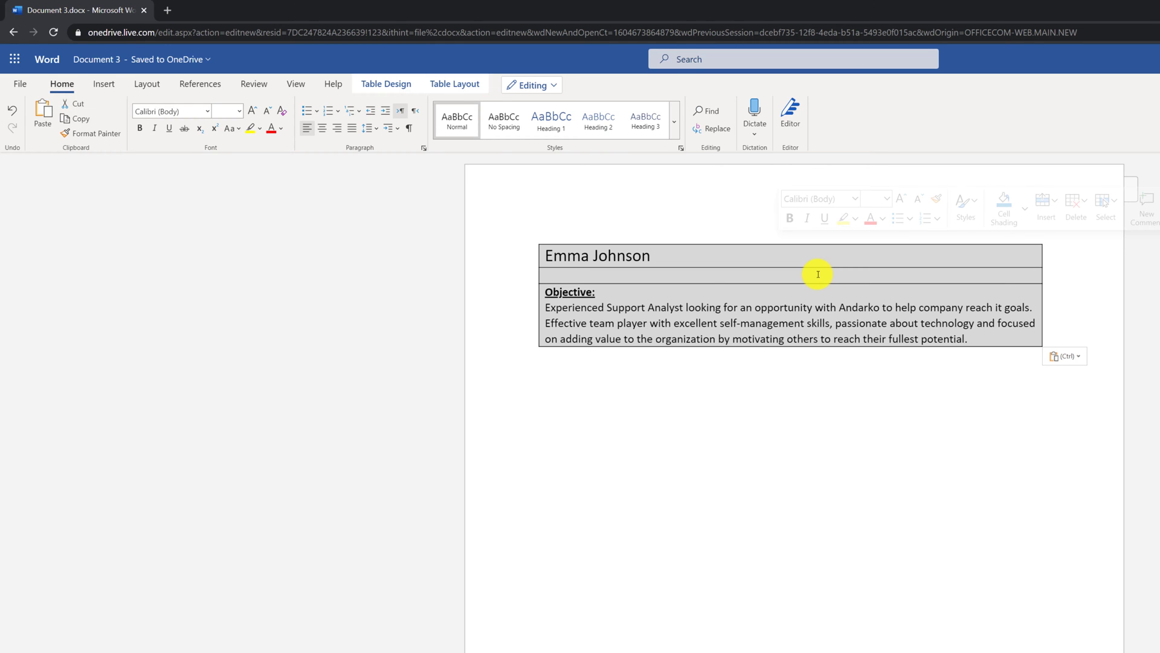
right_click(818, 274)
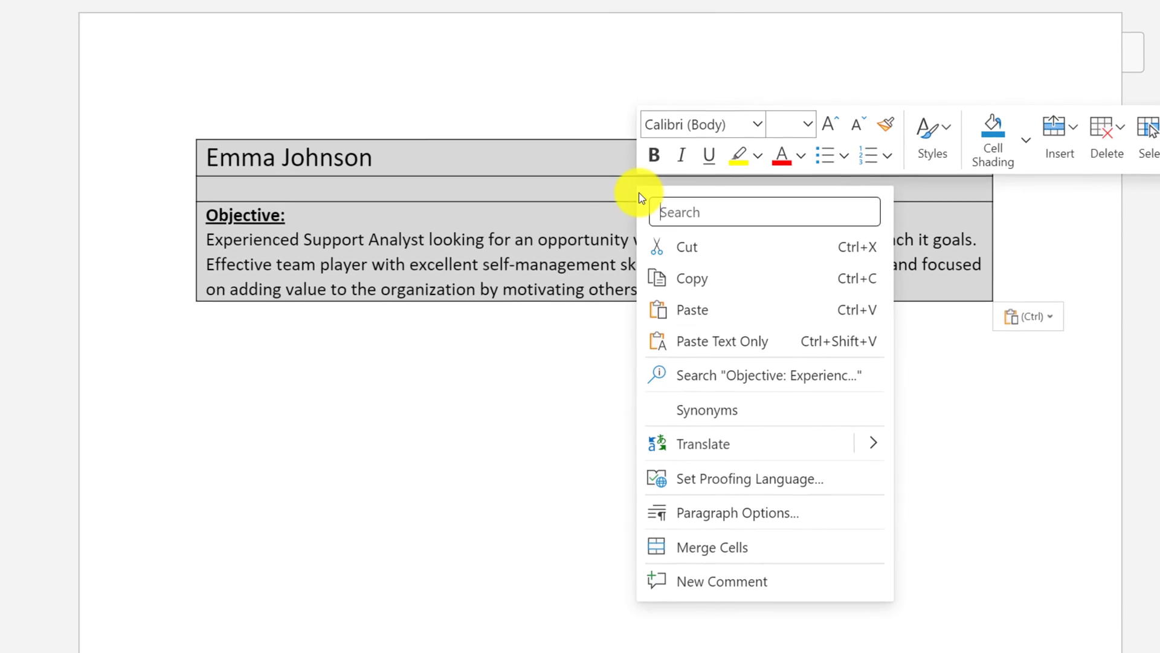
left_click(1071, 120)
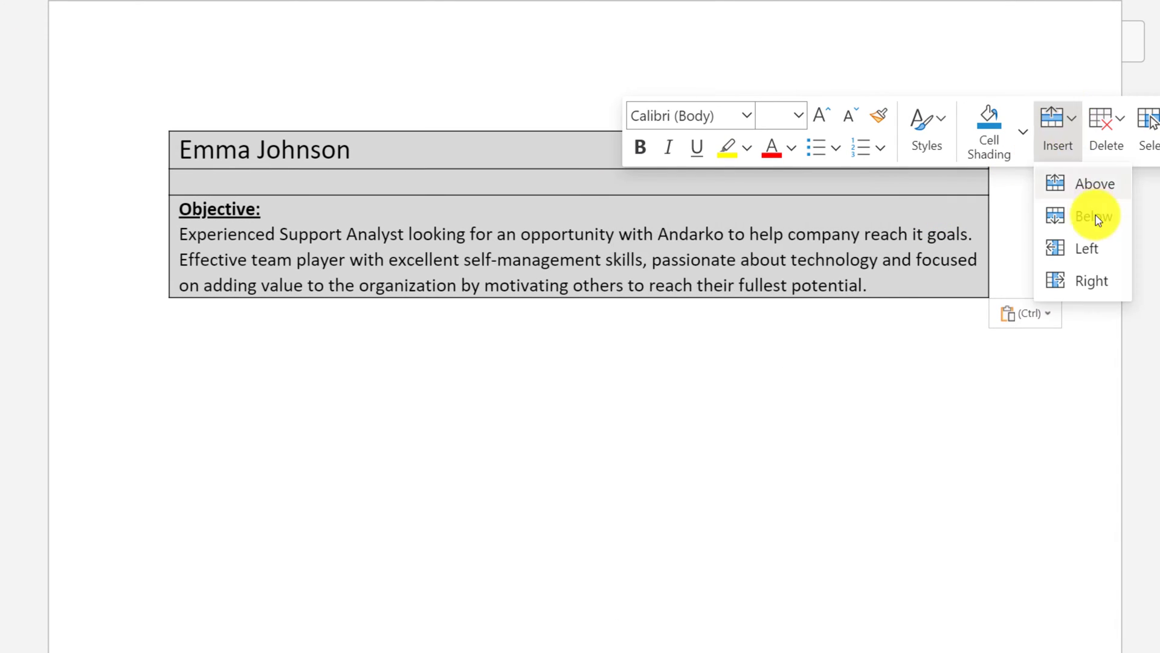
left_click(1091, 280)
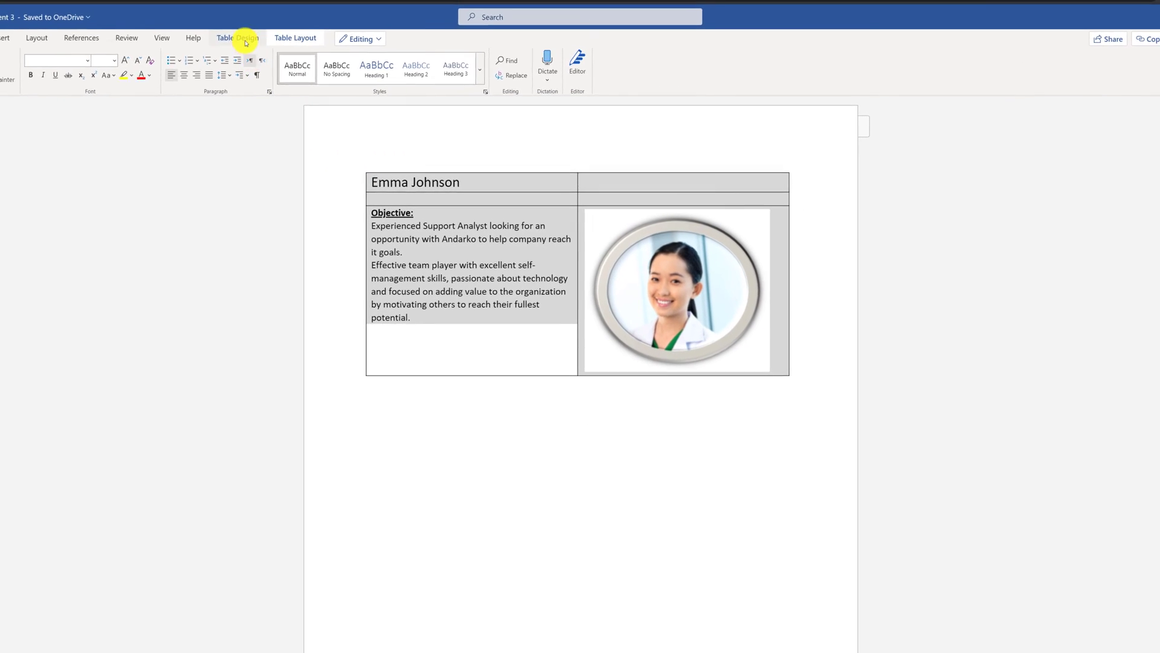
Preview the finished résumé styling, then return to the Office.com home page.
left_click(237, 37)
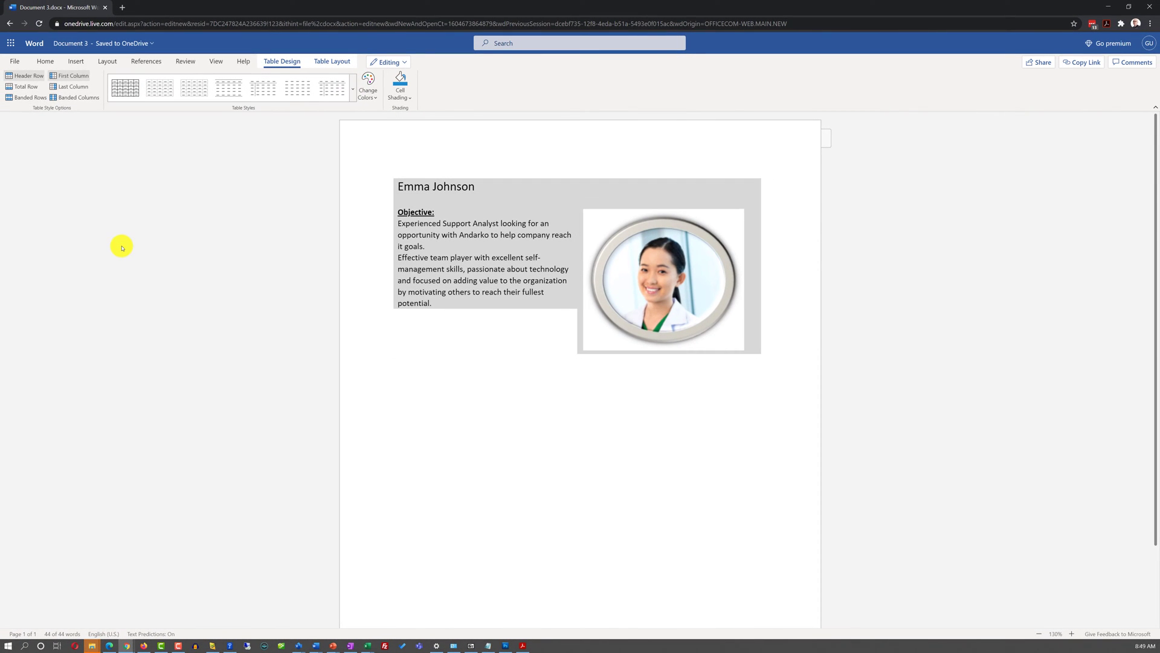
left_click(396, 362)
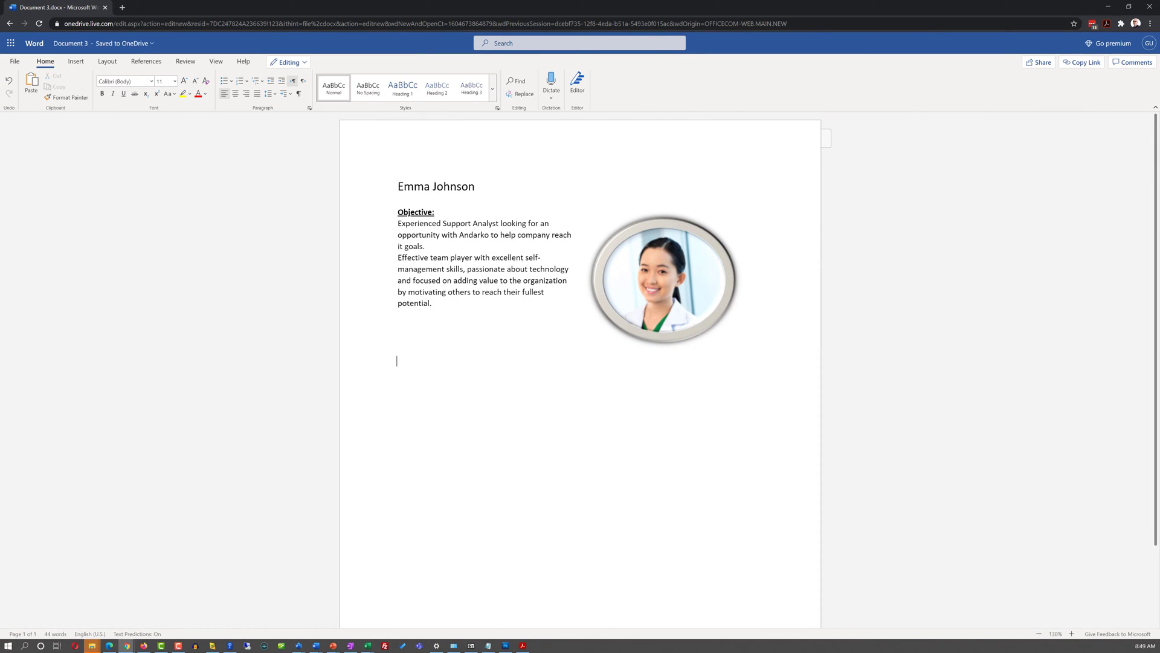
left_click(140, 7)
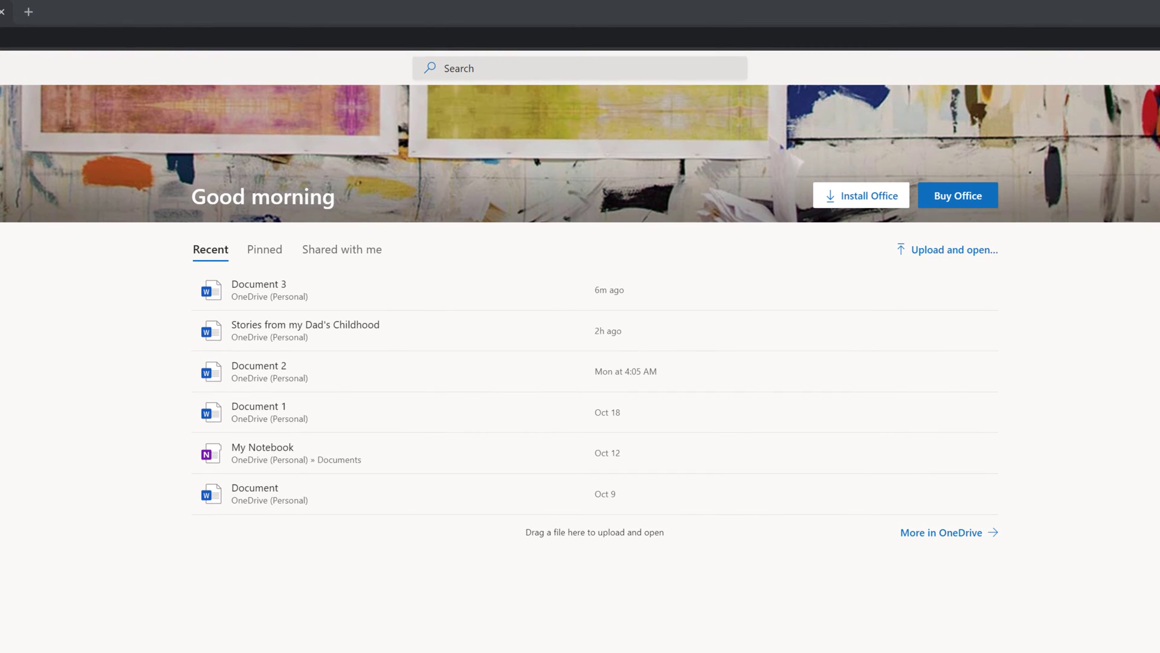
Upload and open How to Create Picture Resume.docx, then show its Save As options.
left_click(954, 249)
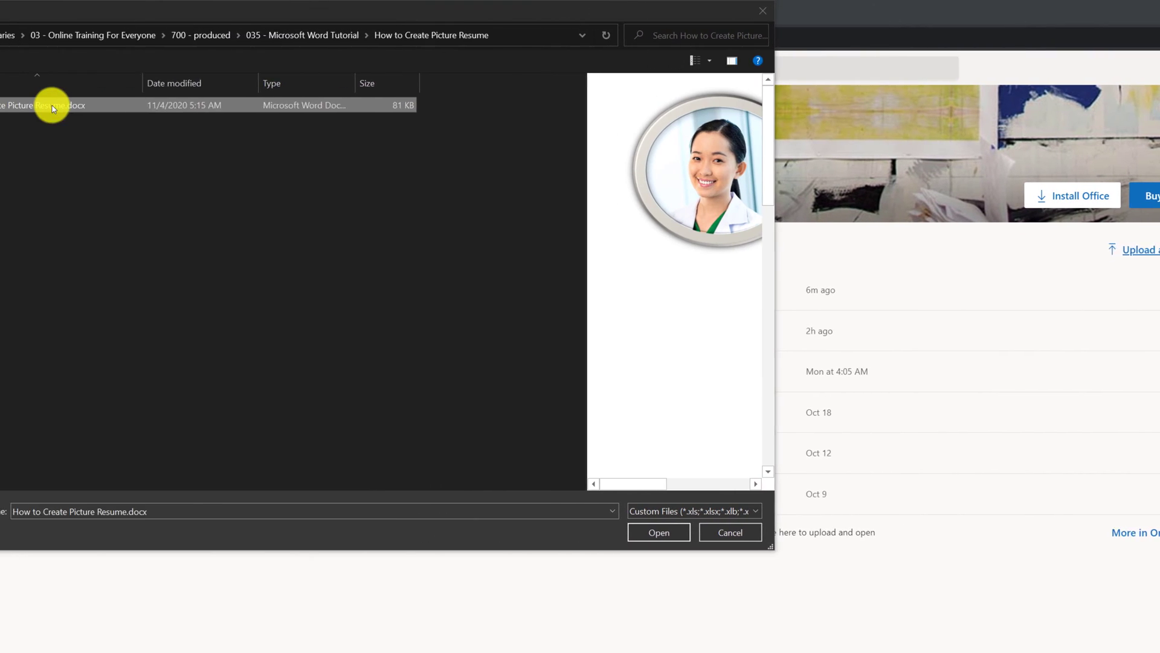
left_click(729, 532)
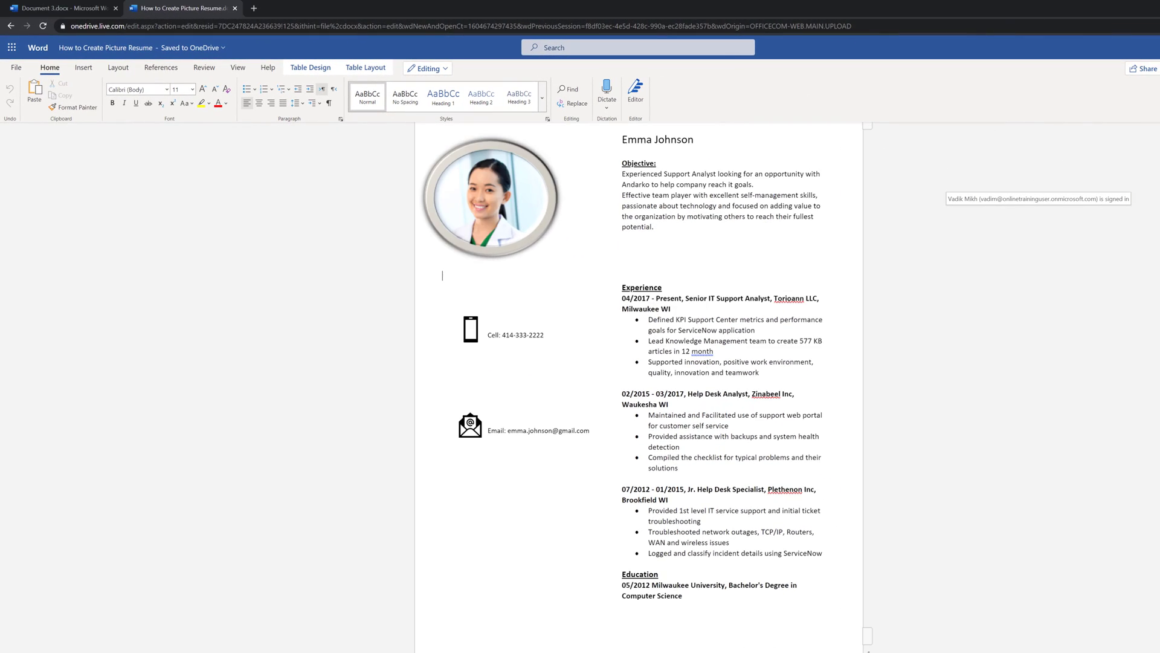
scroll("down", 3)
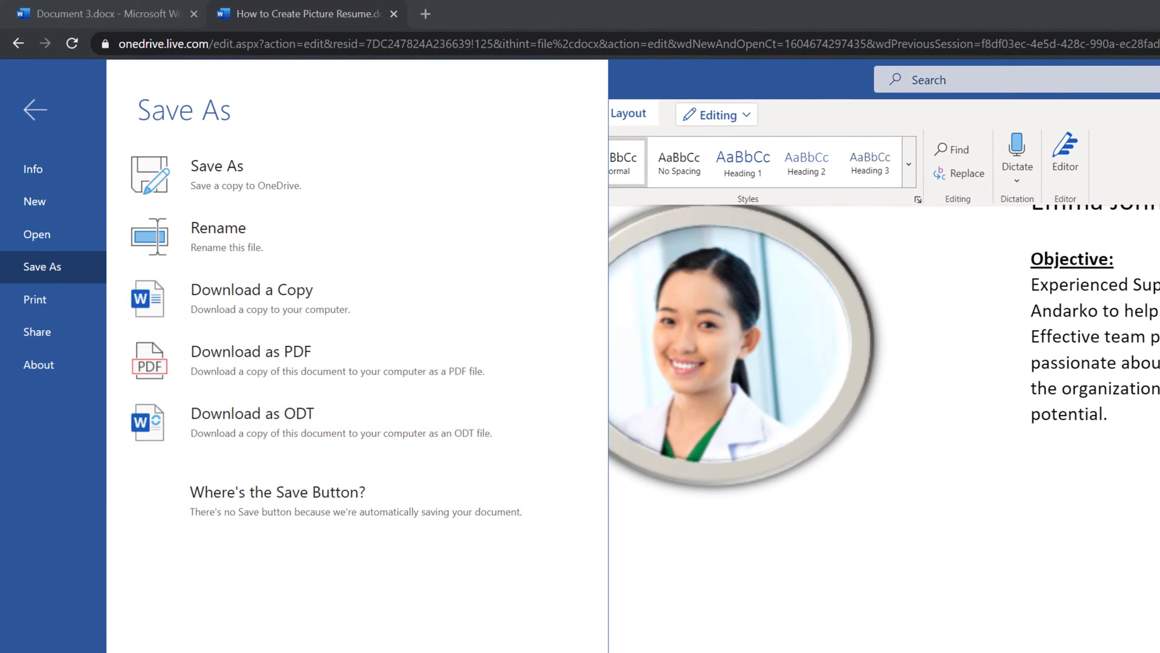
Close the Save As pane and return to the picture resume document.
left_click(38, 331)
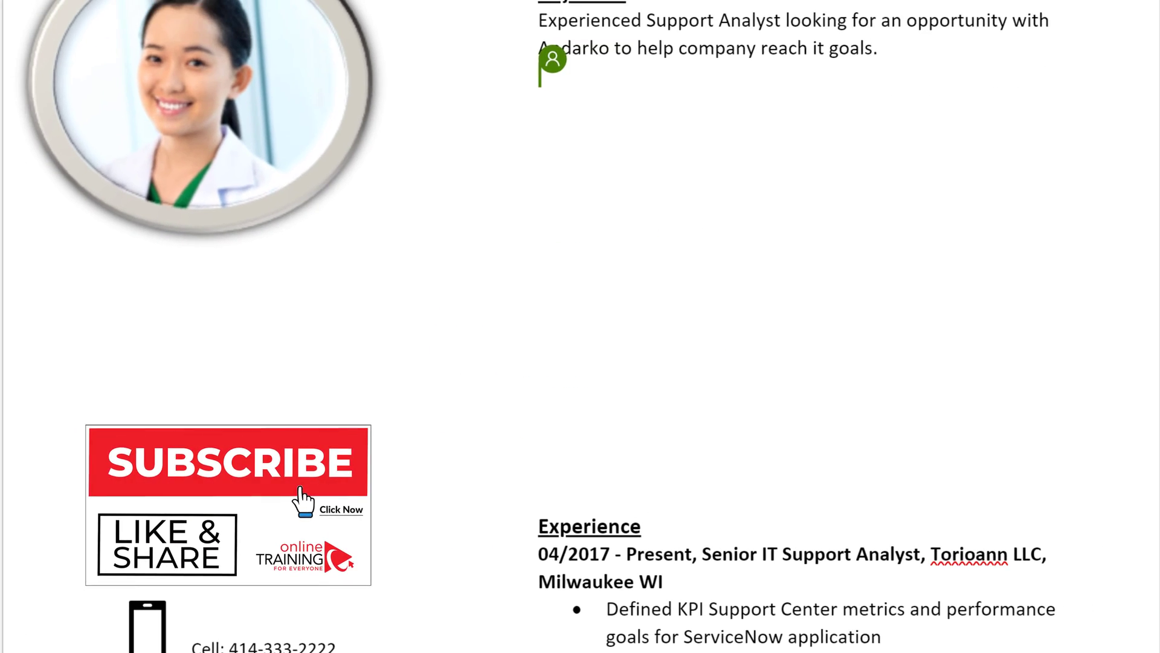
Show the File menu's list of recent documents available to open.
scroll("up", 3)
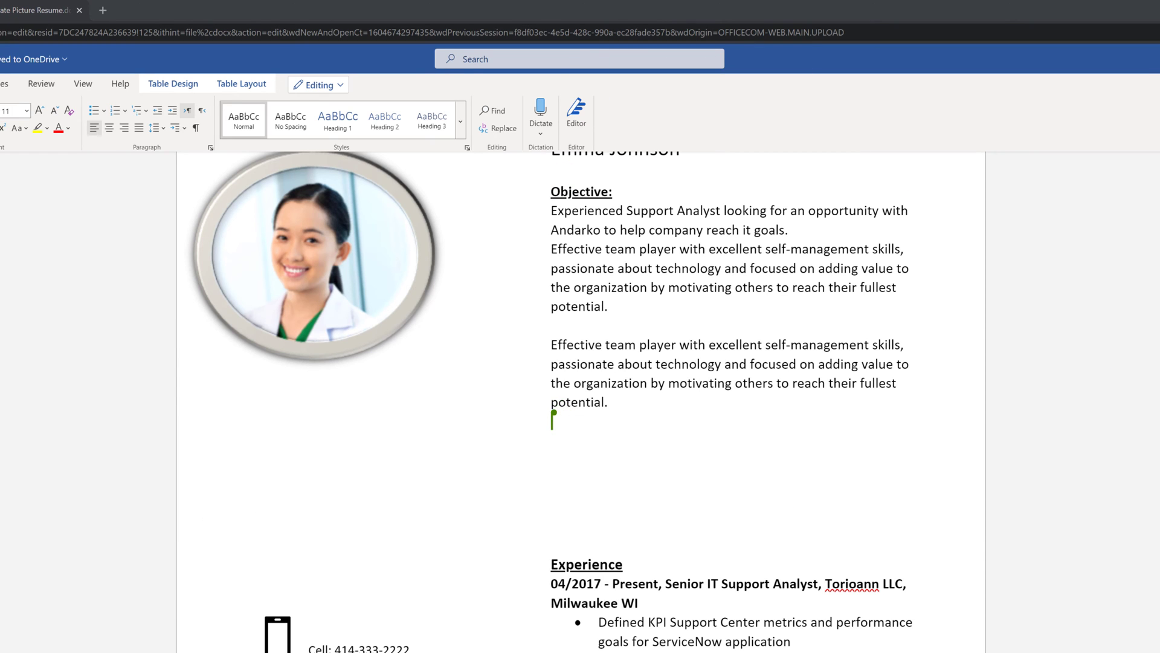
left_click(4, 83)
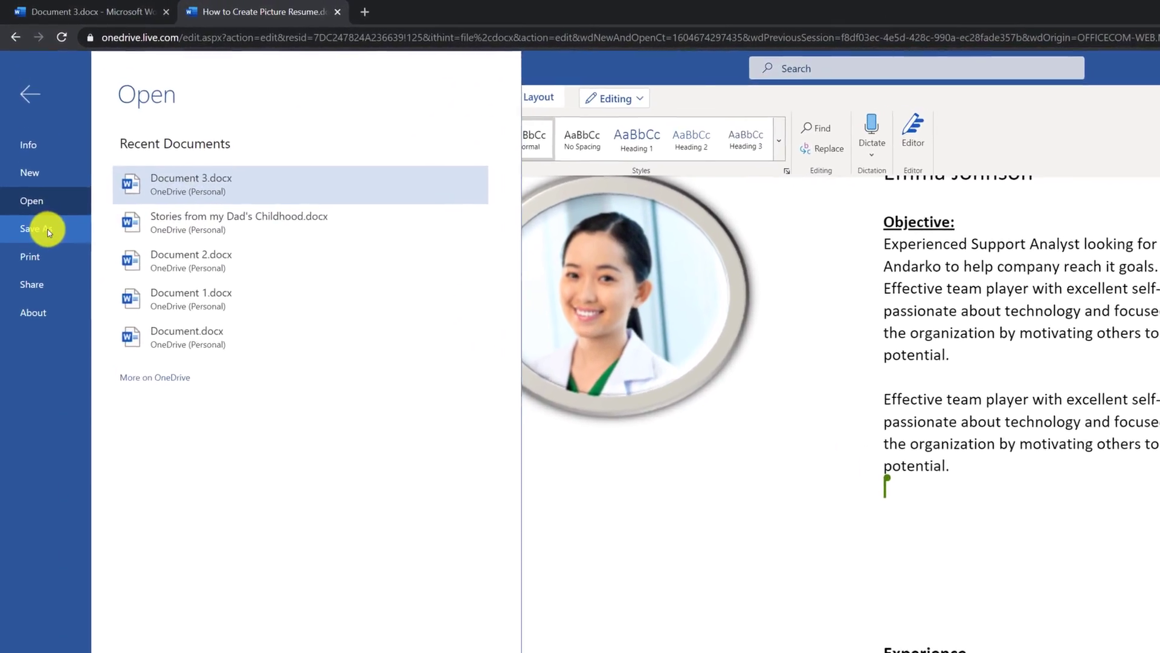
Review the Save As, Print and Share panes, then return to the resume document.
left_click(32, 228)
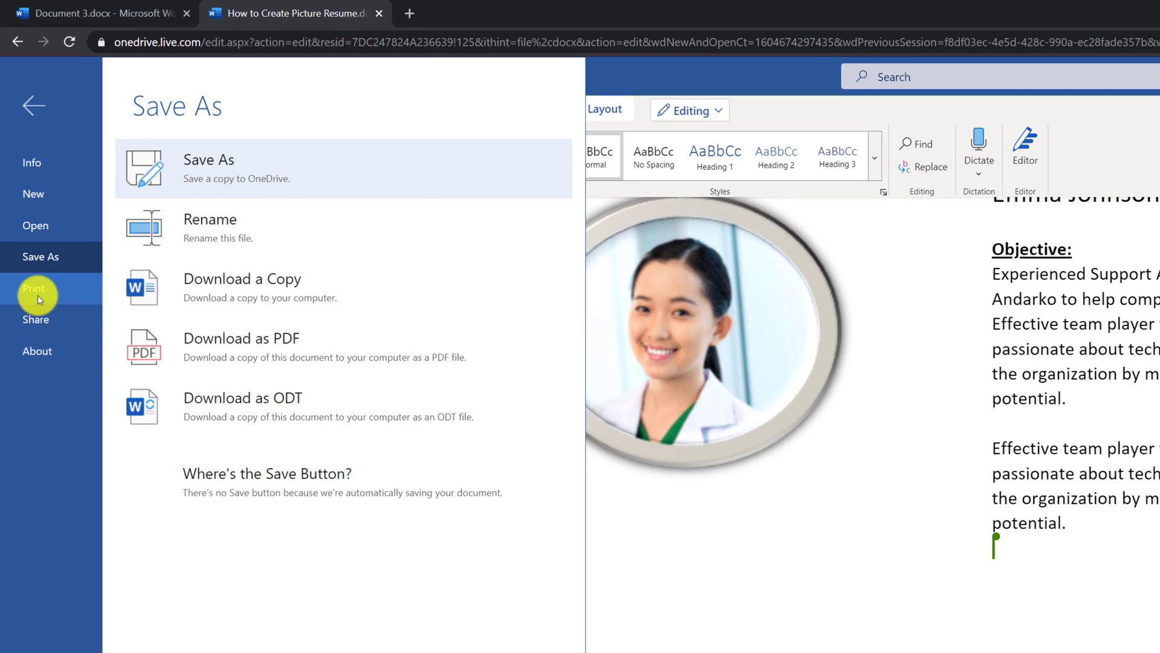
left_click(35, 319)
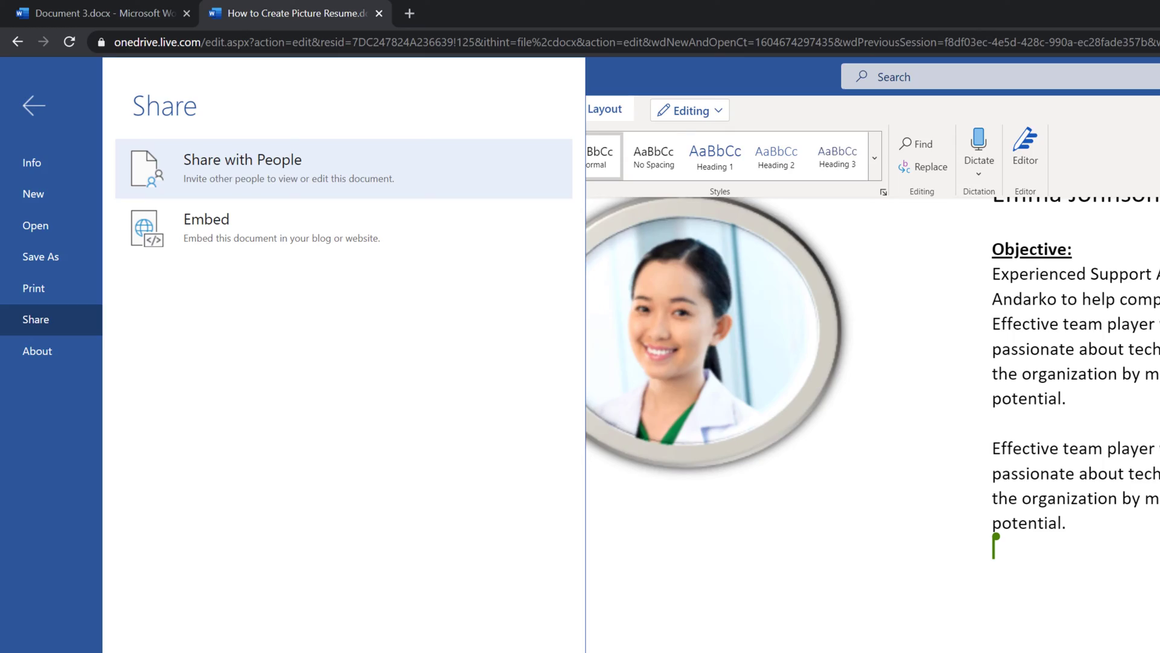
left_click(33, 107)
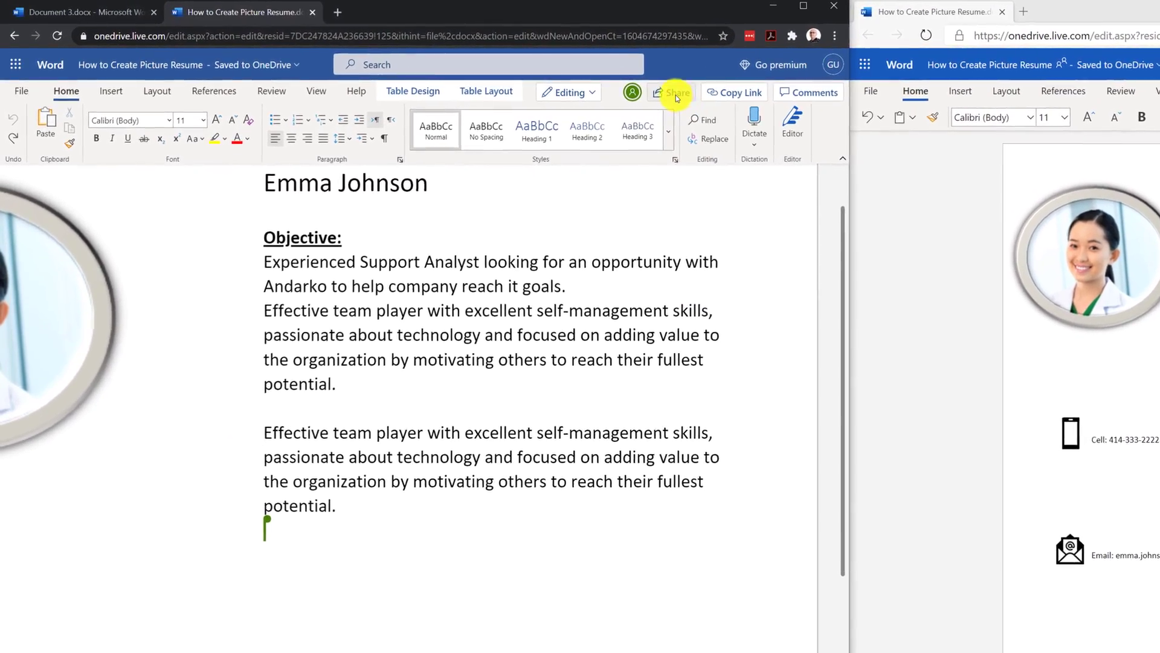
Bring up the Send link sharing dialog for the resume, then move to desktop Word's Review tab.
left_click(673, 91)
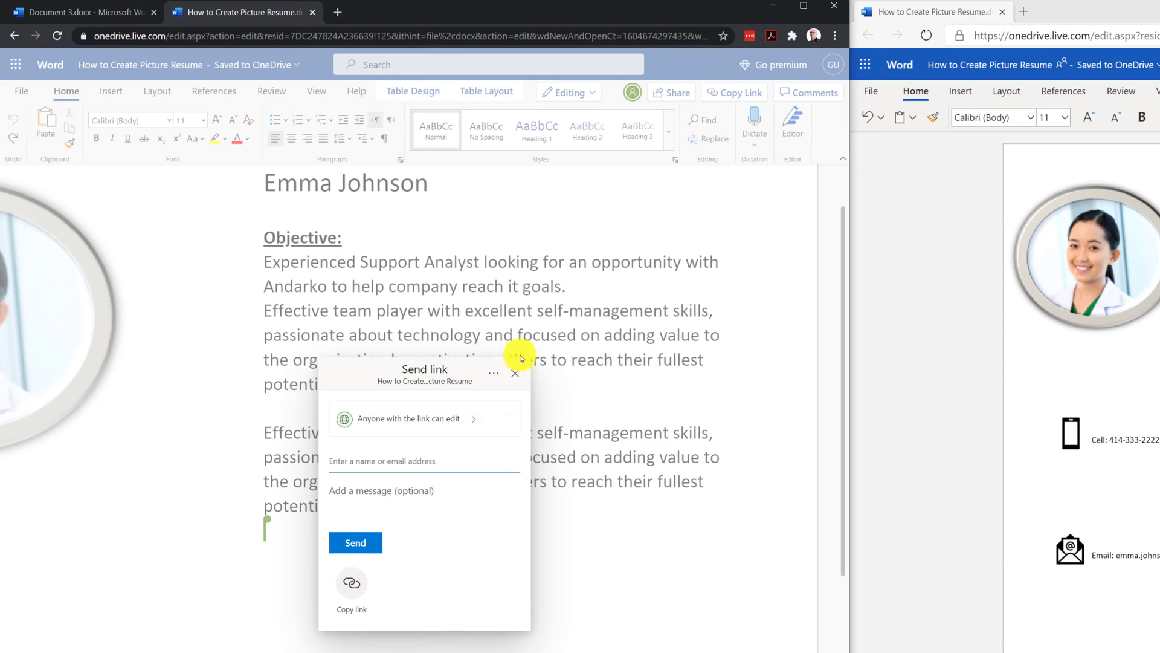
left_click(515, 374)
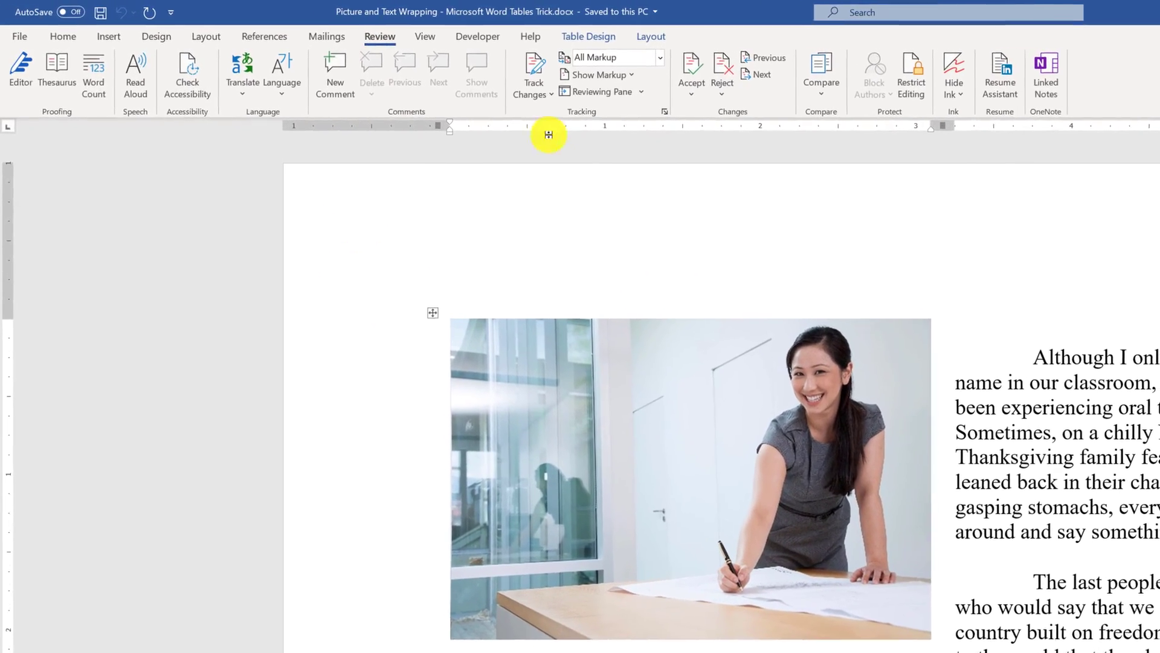
Show desktop Word's Track Changes and Accept/Reject review options before moving to Google Drive.
left_click(551, 92)
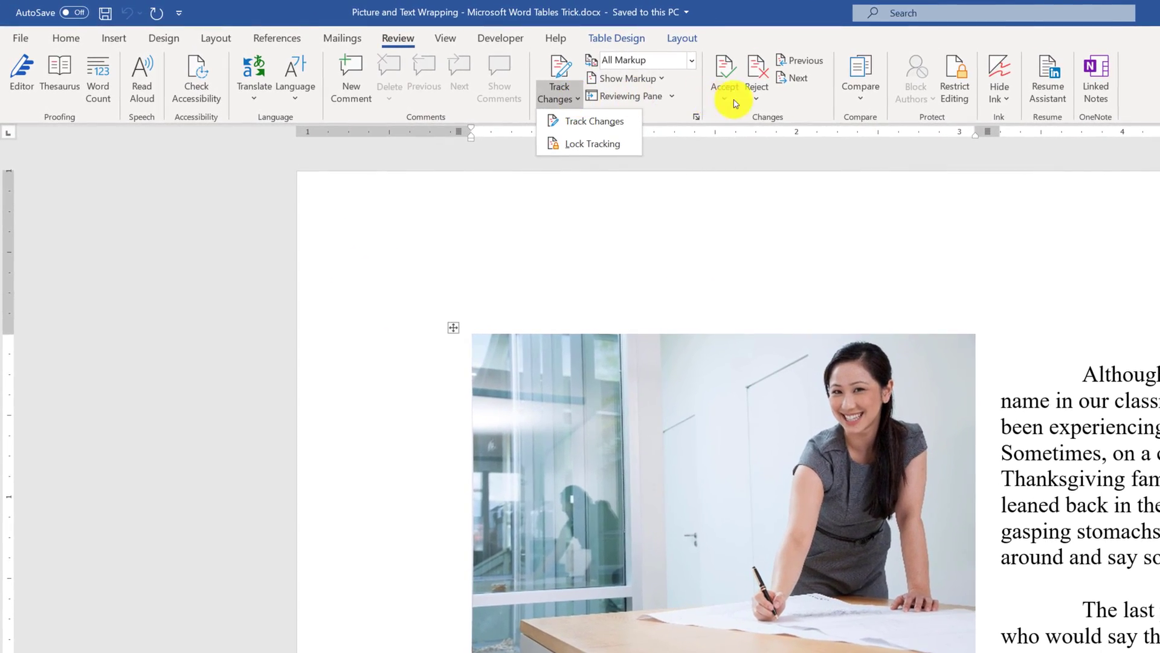
left_click(756, 80)
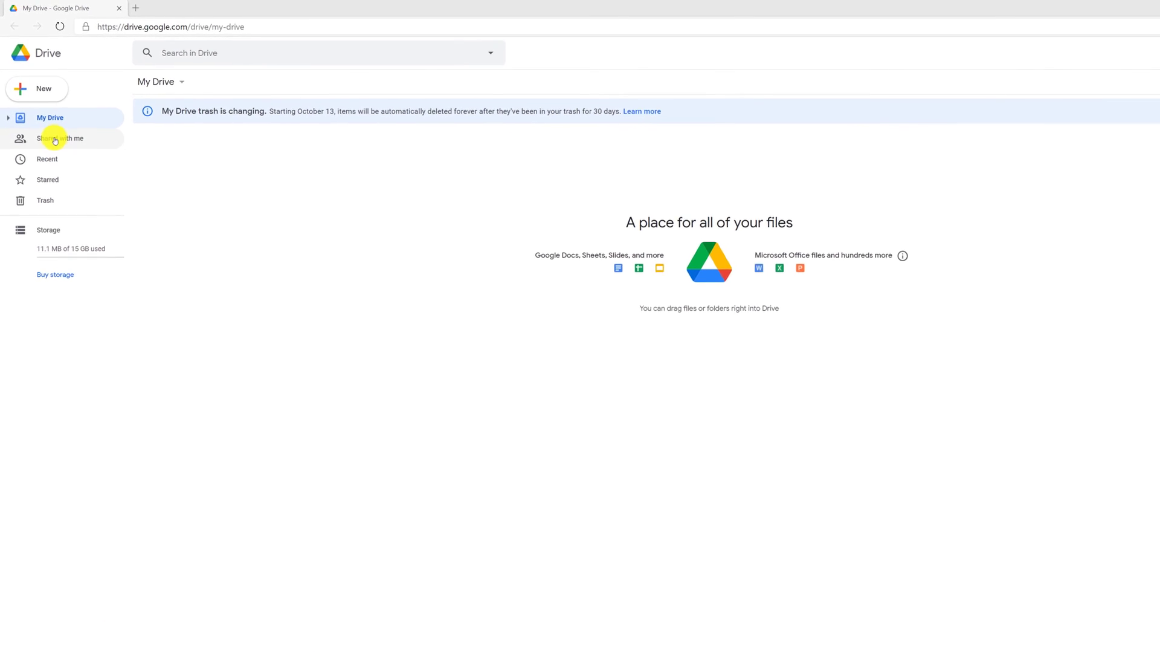
Create a new blank Google Docs document from Google Drive's New menu.
left_click(36, 89)
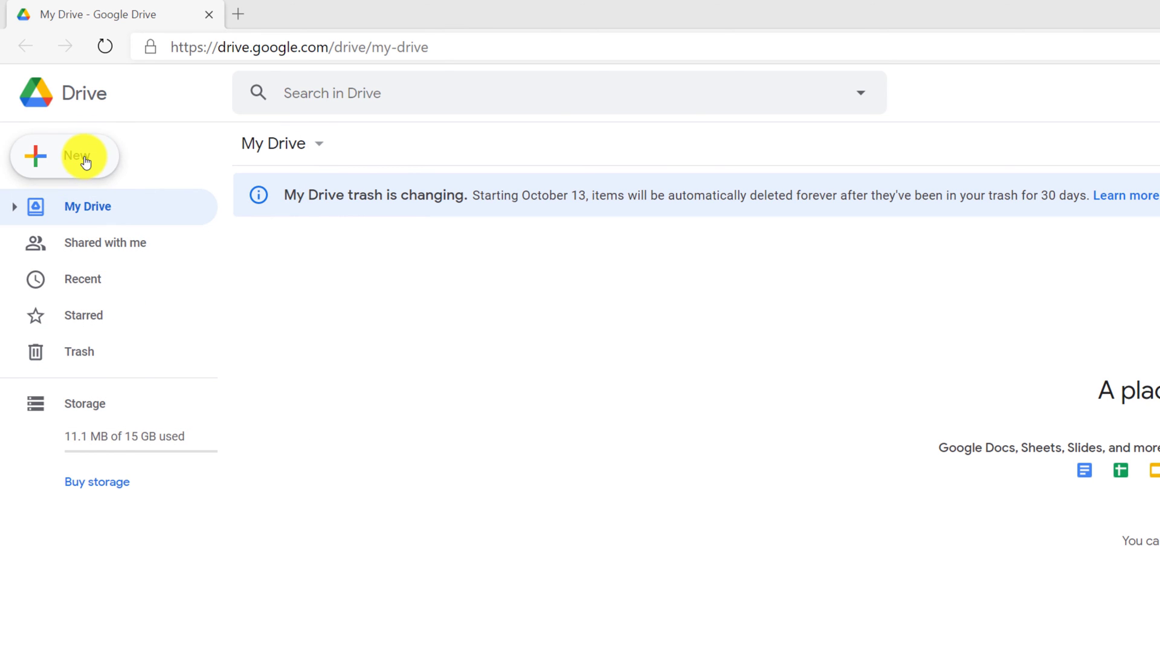
left_click(67, 156)
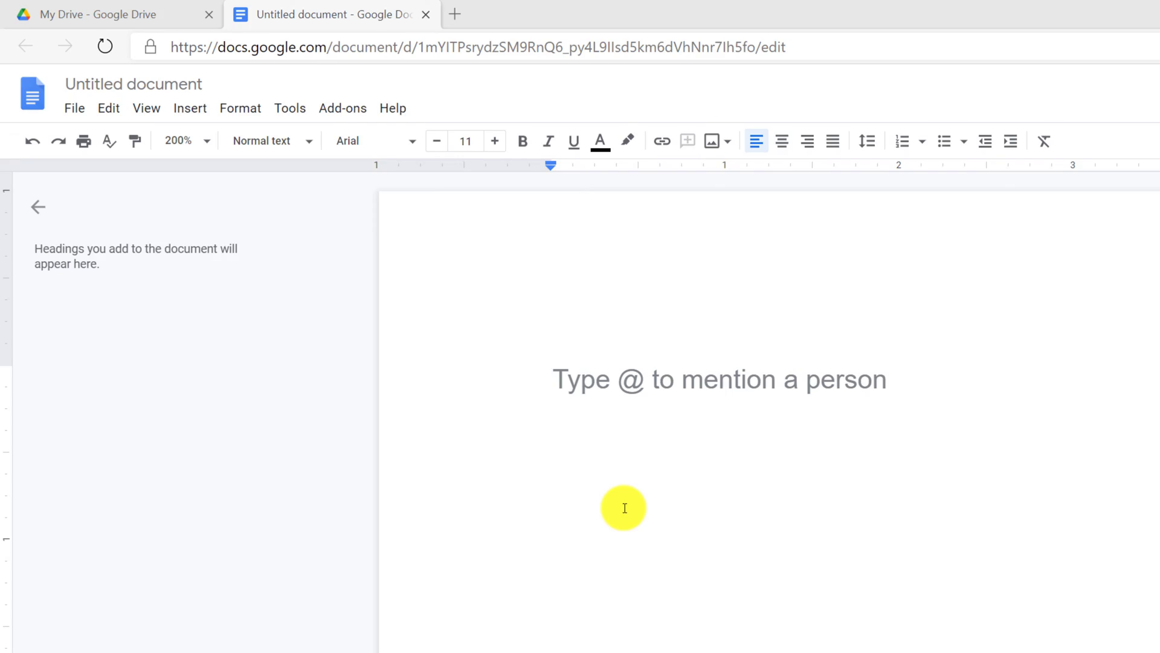